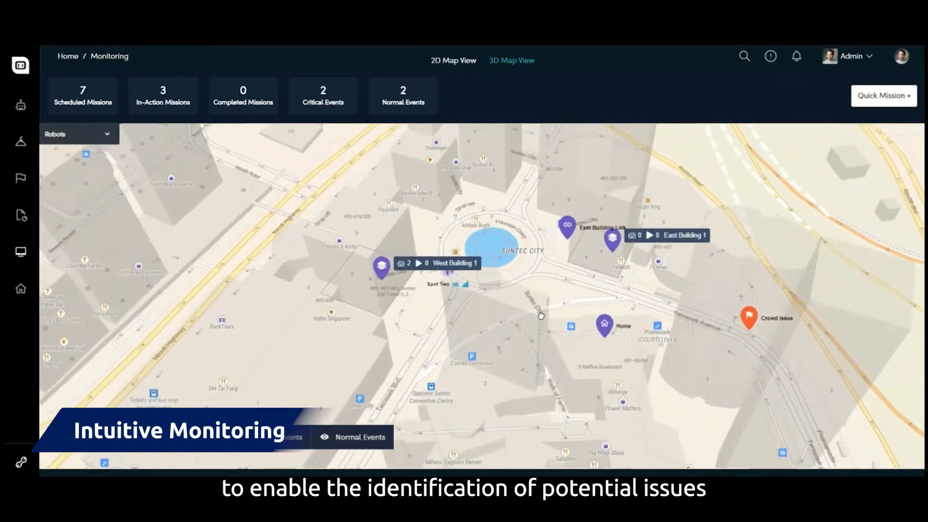
Select Beta Robot on the 3D map and launch its Main Cam feed in Teleoperations.
{"action": "left_click", "coordinate": [883, 96]}
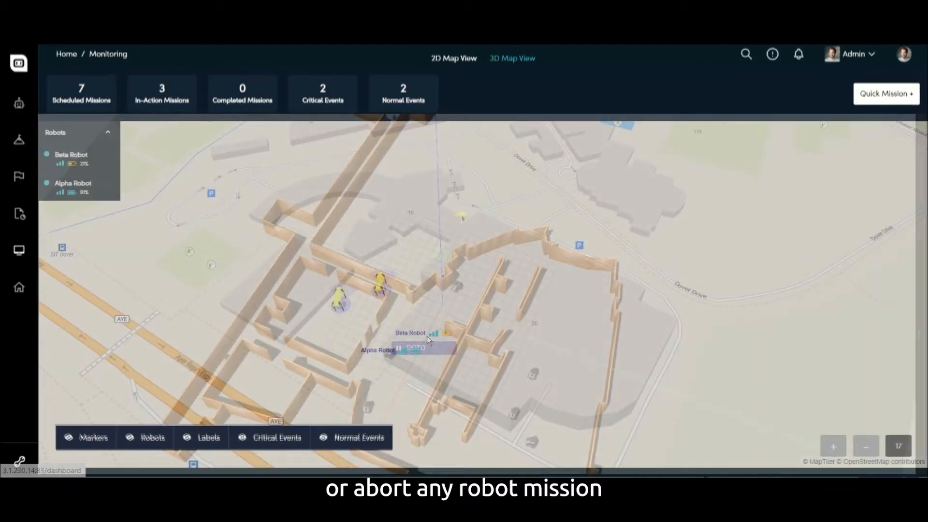
{"action": "left_click", "coordinate": [410, 333]}
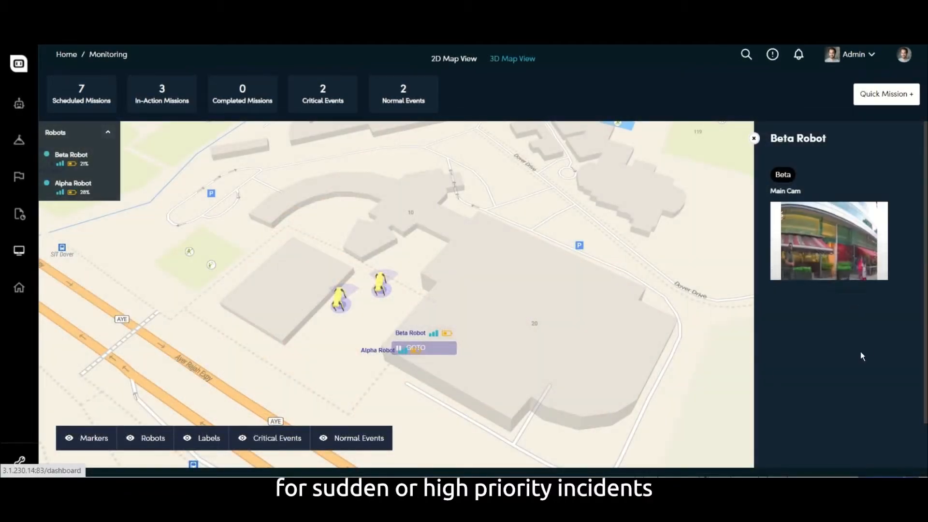
{"action": "left_click", "coordinate": [829, 241]}
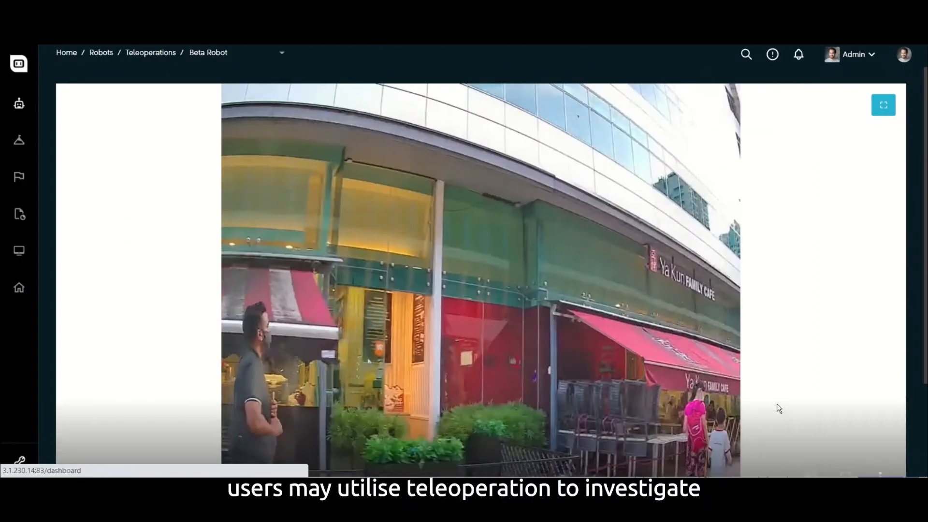